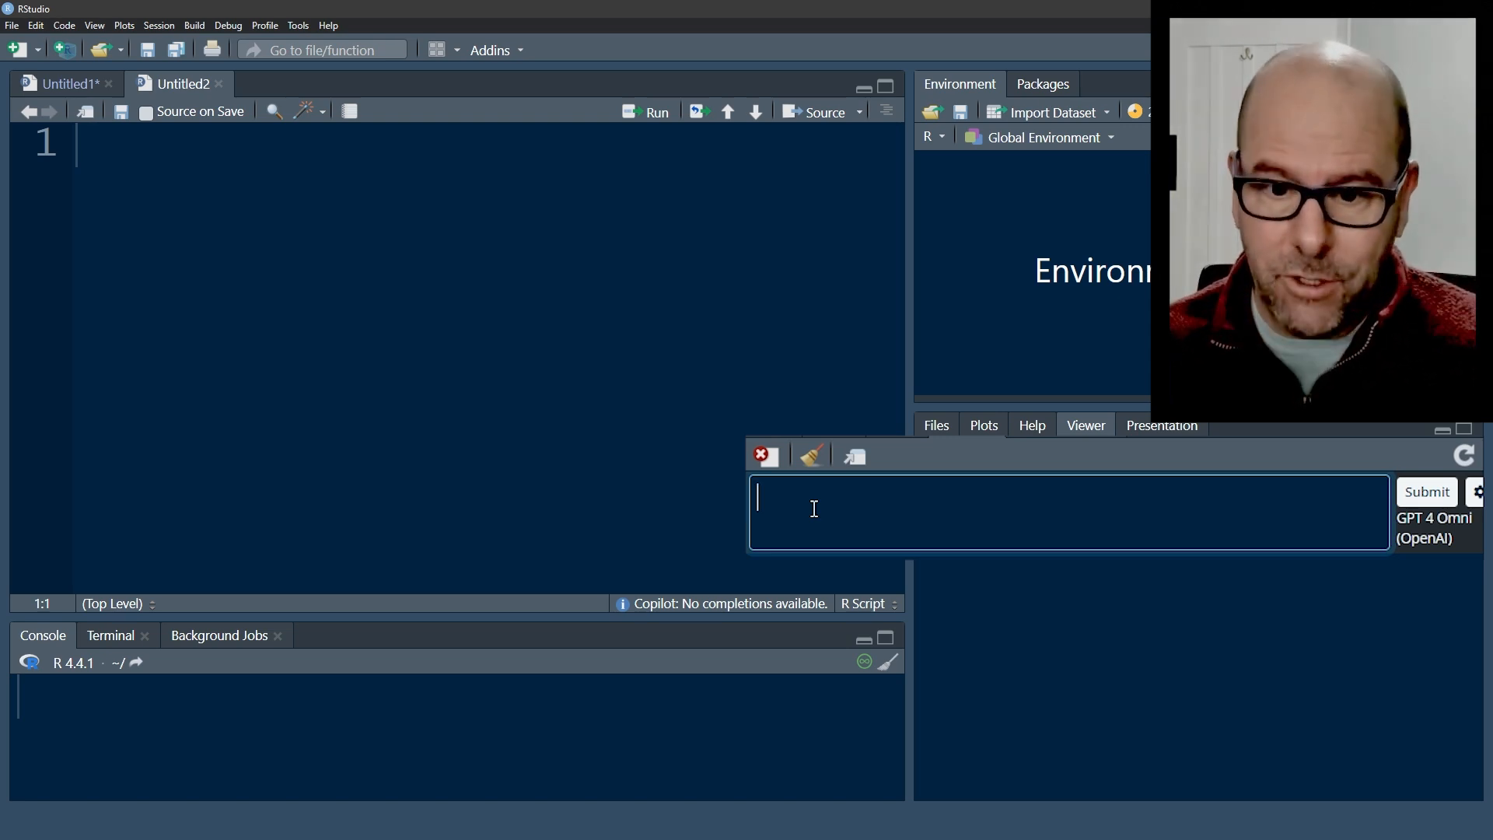
Ask chattr which dataset would be best for illustrating the use of ggplot and submit it.
text(pl)
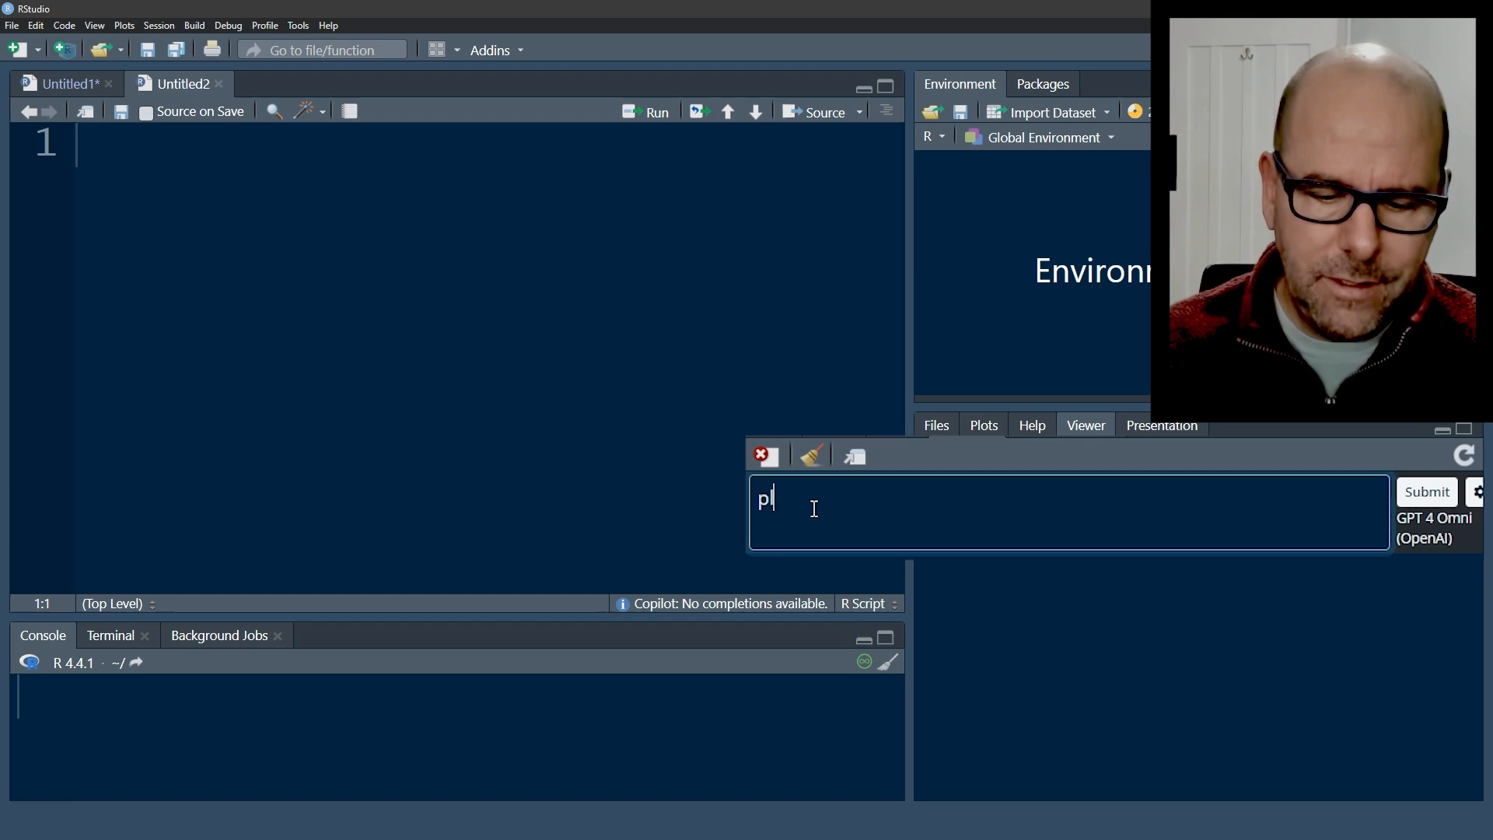
text(lease tell me what data set would be best for illustrating the use of ggplot)
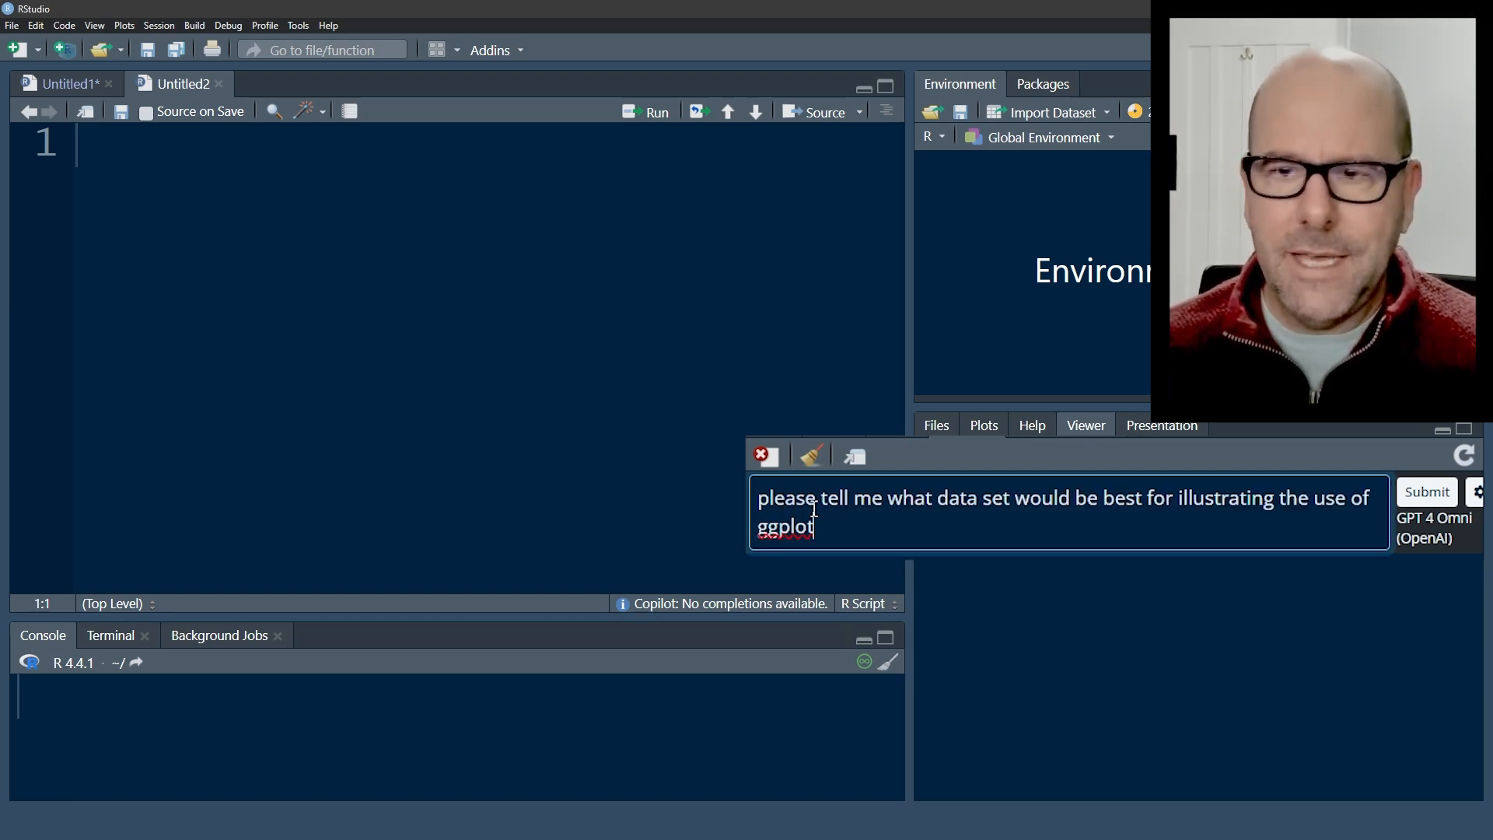
click(1427, 491)
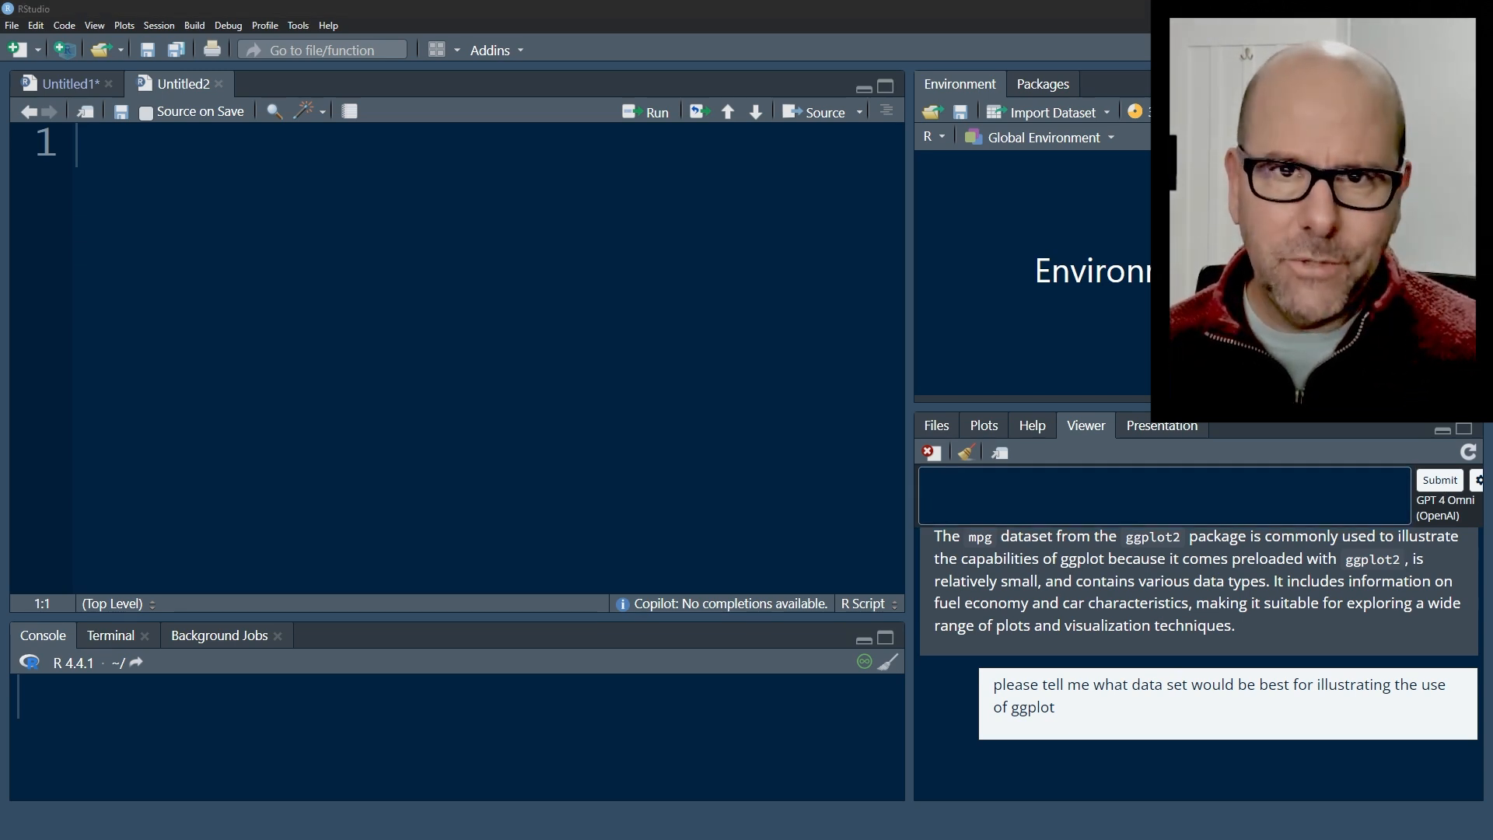
Ask chattr to write ggplot code using the mpg data and submit the request.
text(w)
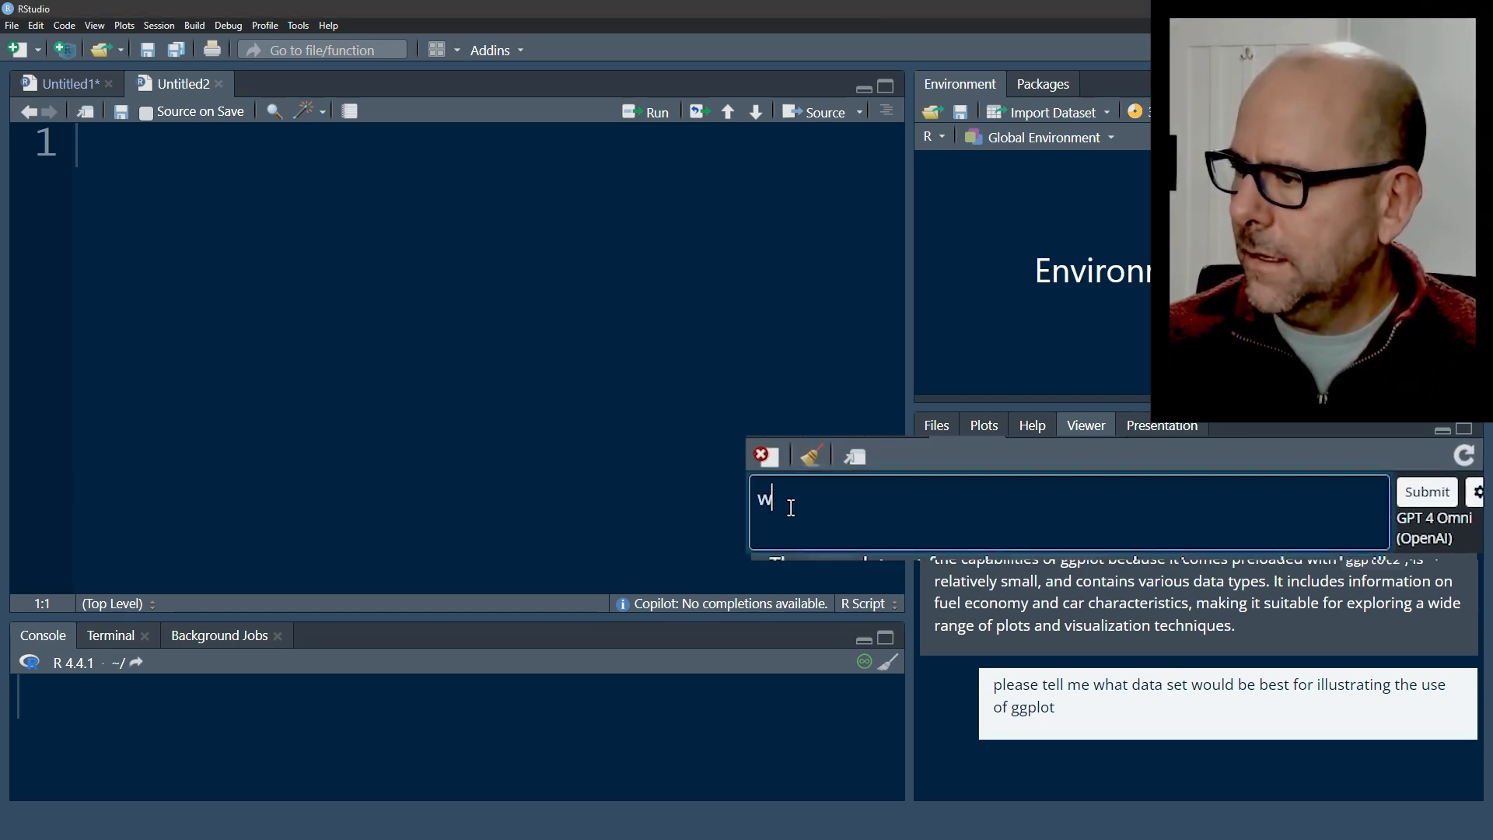
text(rite some code using the mpg data the show how to use ggplot)
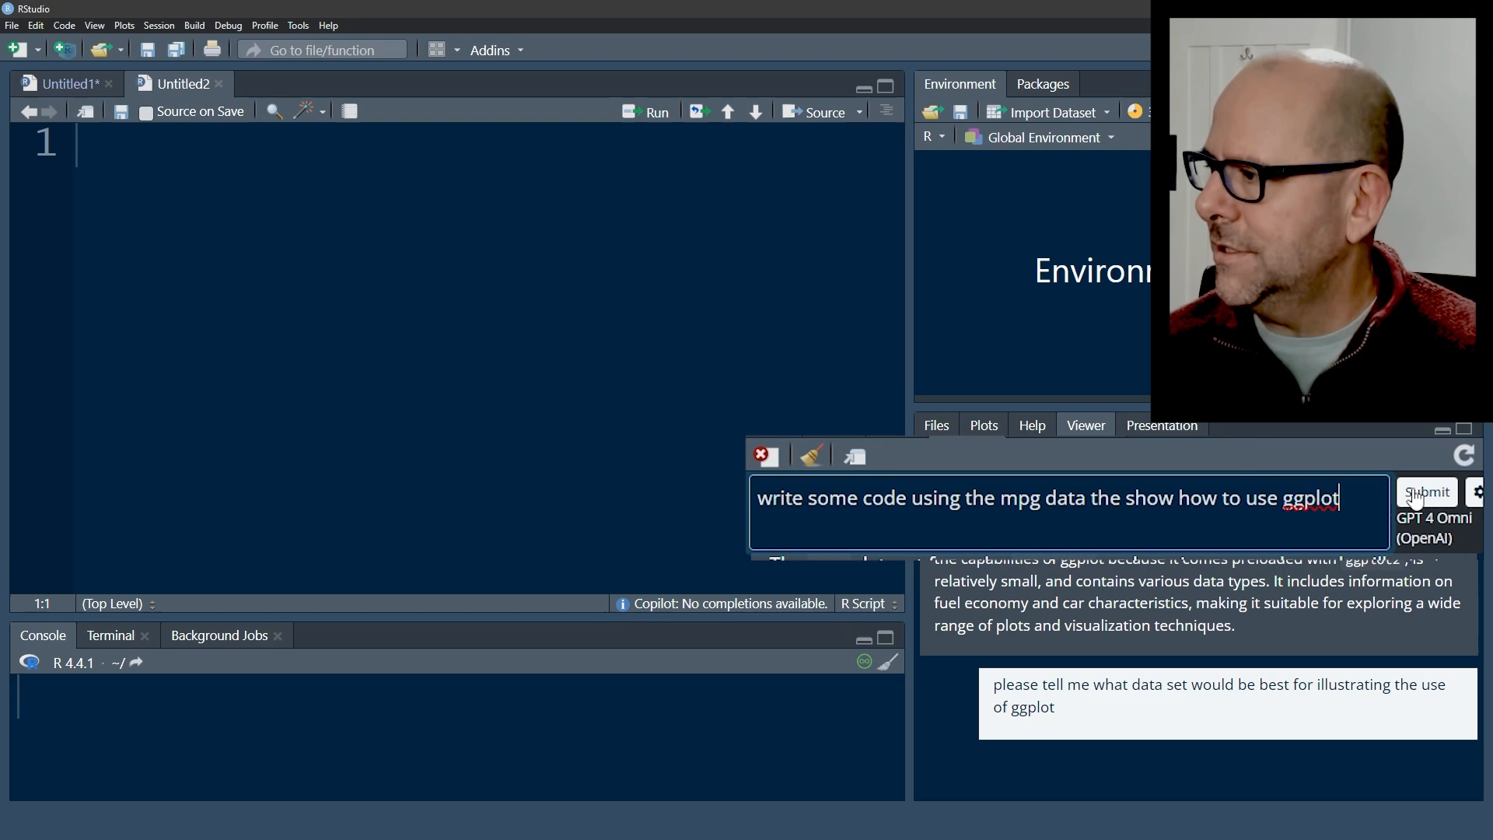
click(1426, 493)
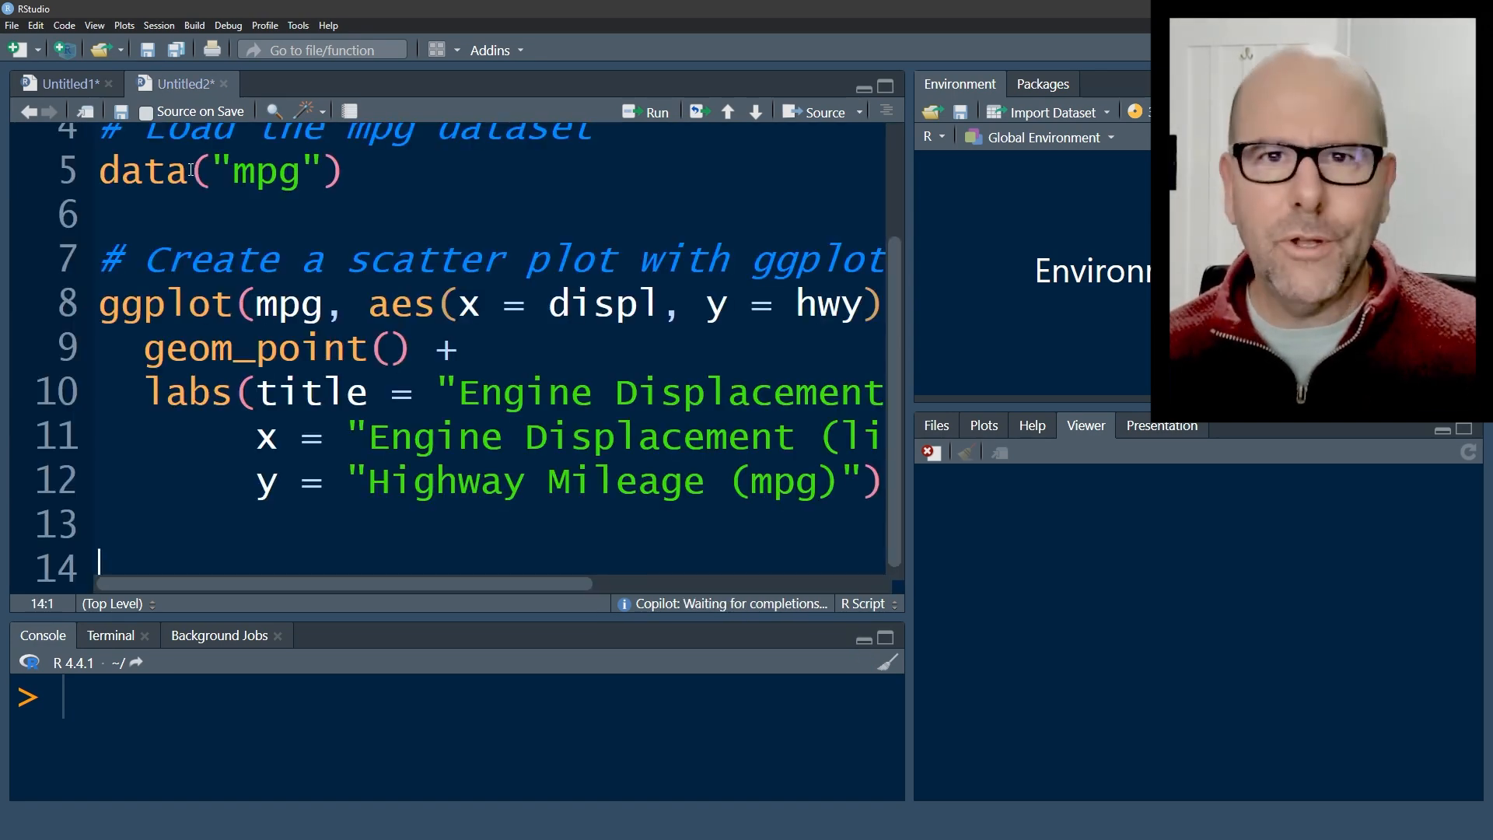
Show the Untitled1 setup script and review its chattr install, load and API key comments.
click(67, 84)
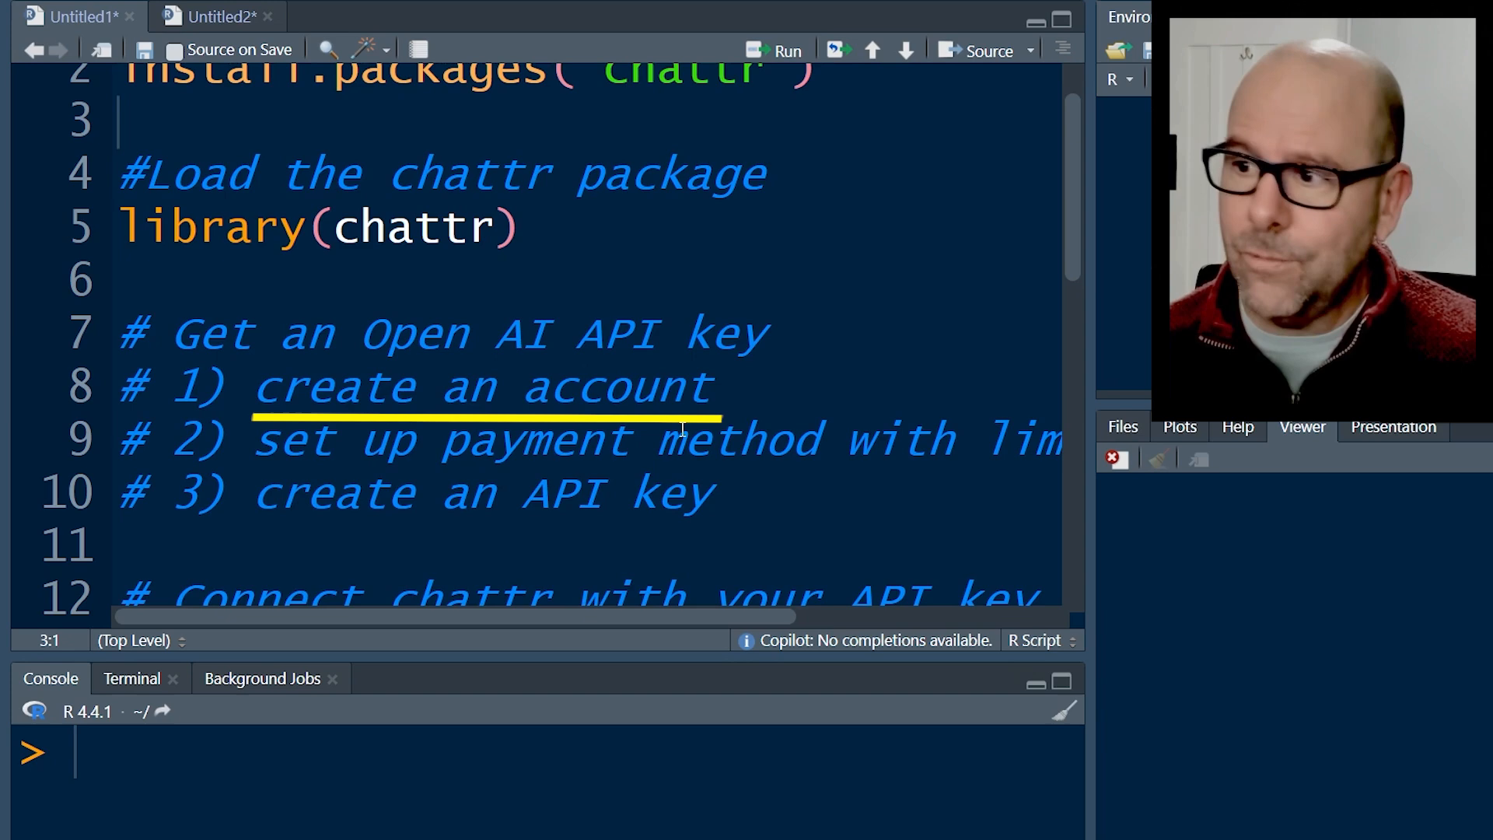
scroll(down, 3)
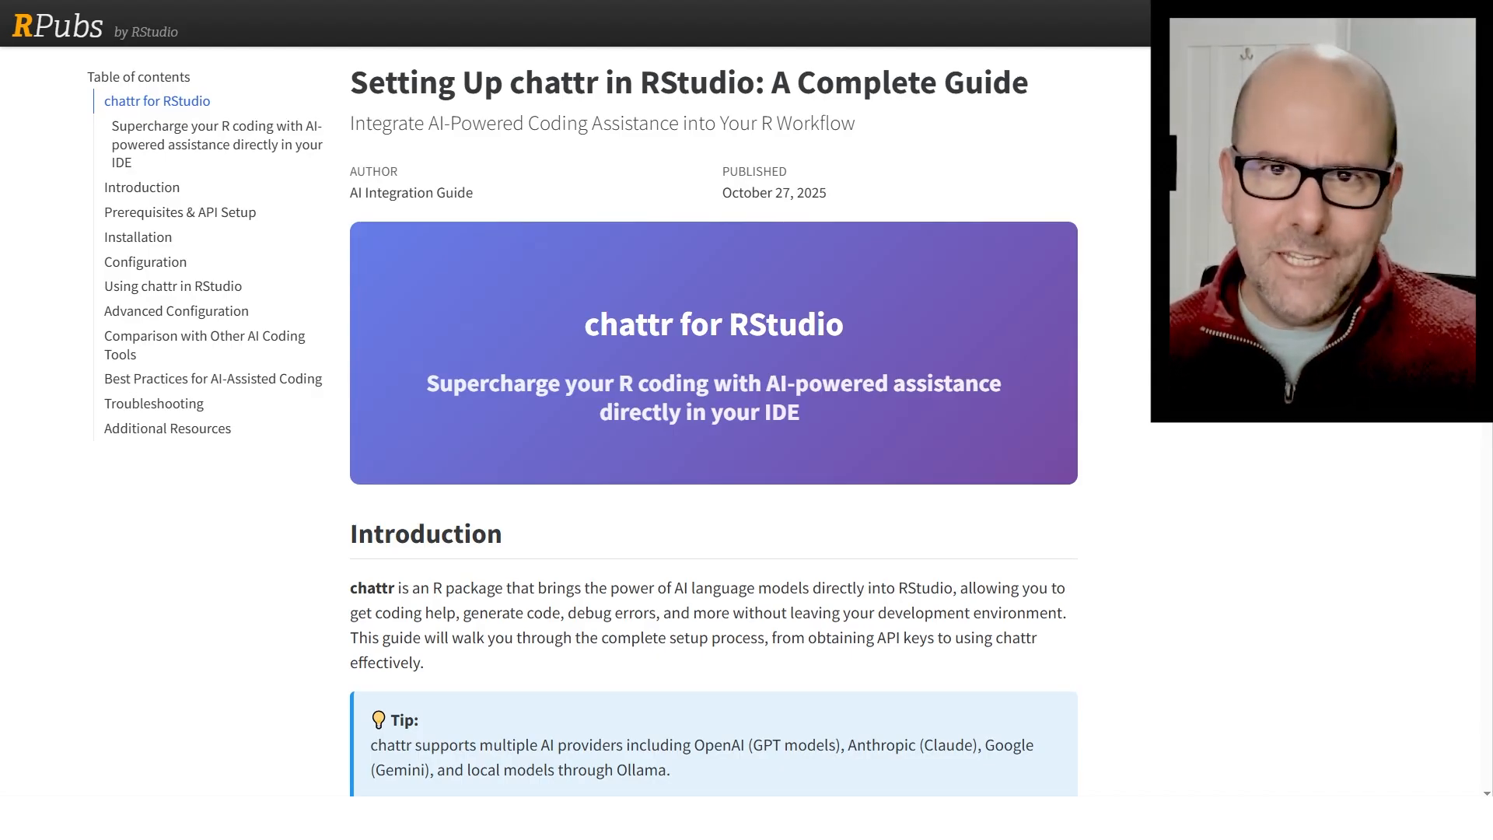
mouse_move(1137, 429)
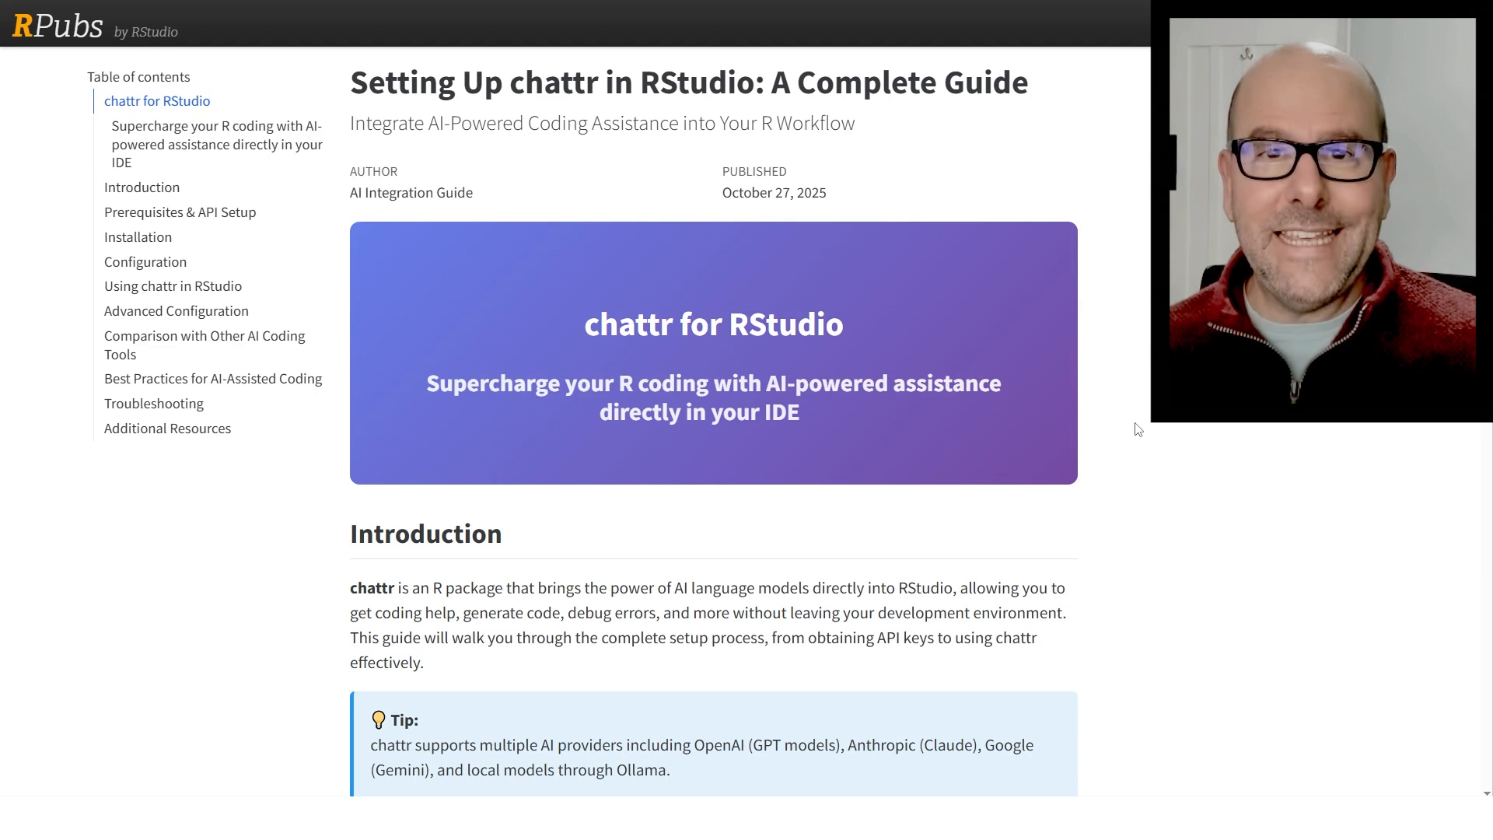
mouse_move(1087, 424)
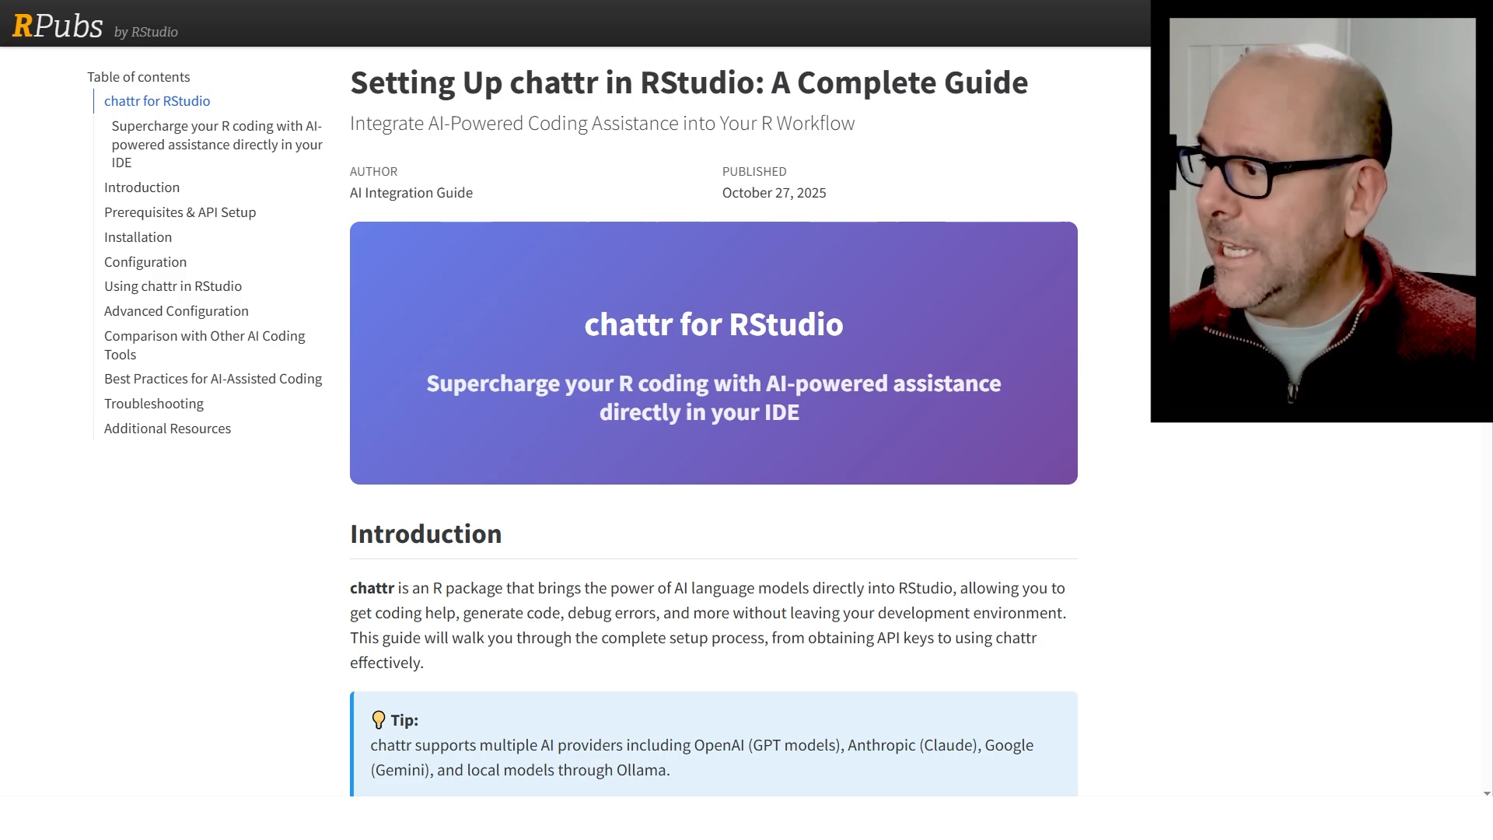
Scroll the RPubs chattr guide to its Prerequisites & API Setup section on OpenAI accounts and keys.
scroll(down, 3)
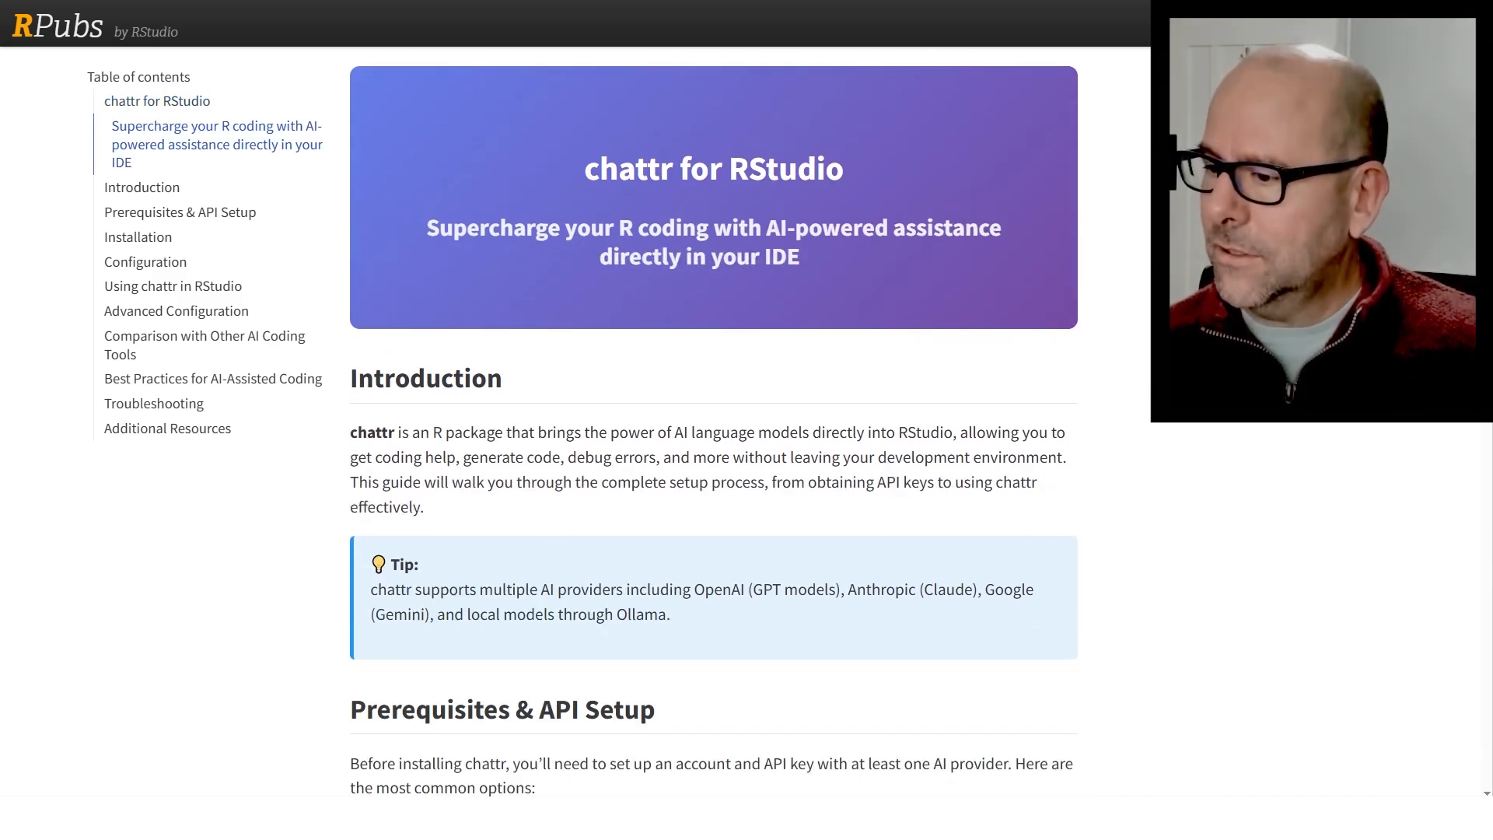
scroll(down, 3)
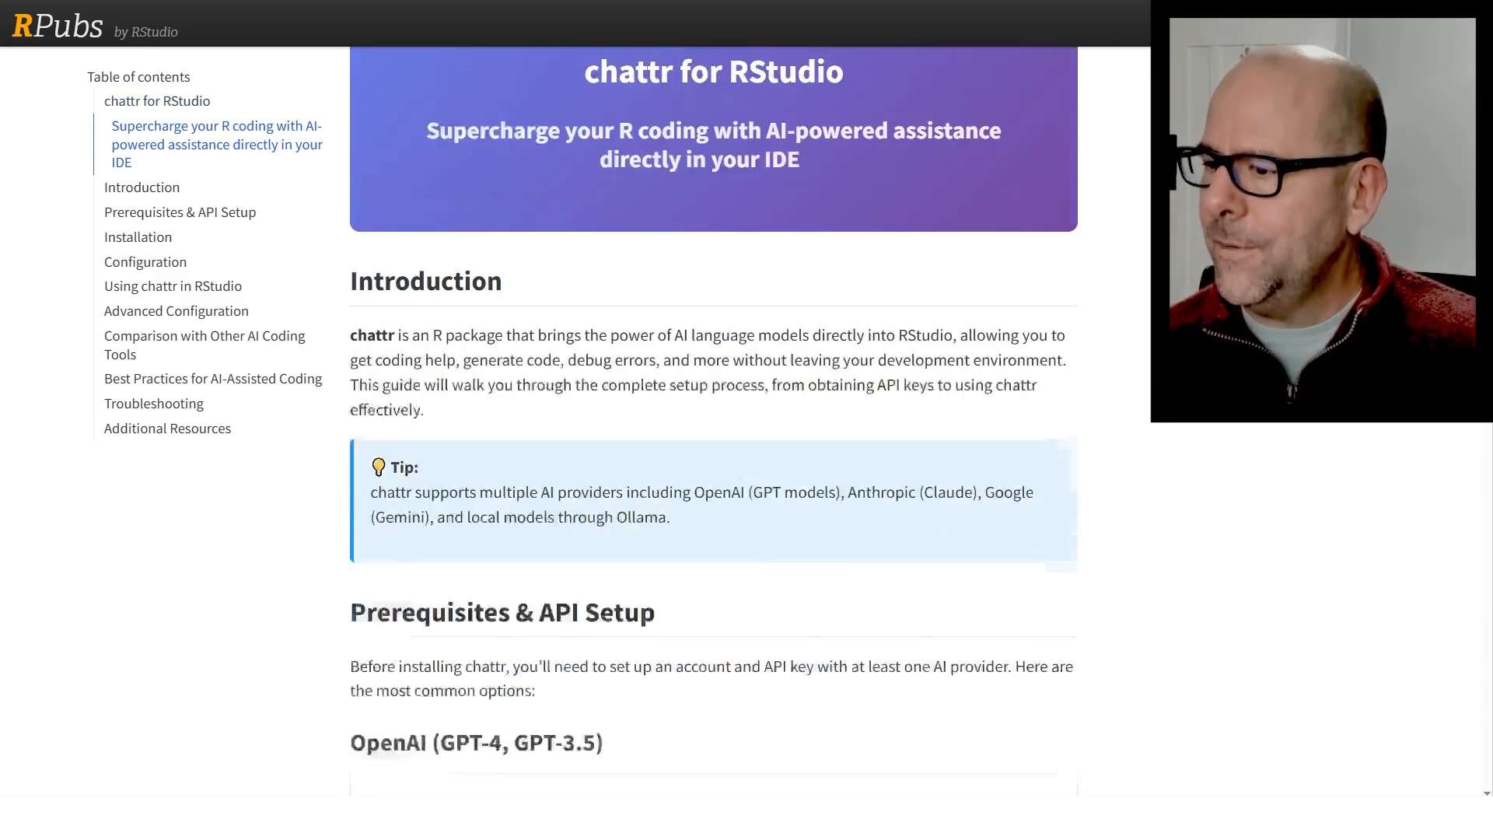
scroll(down, 3)
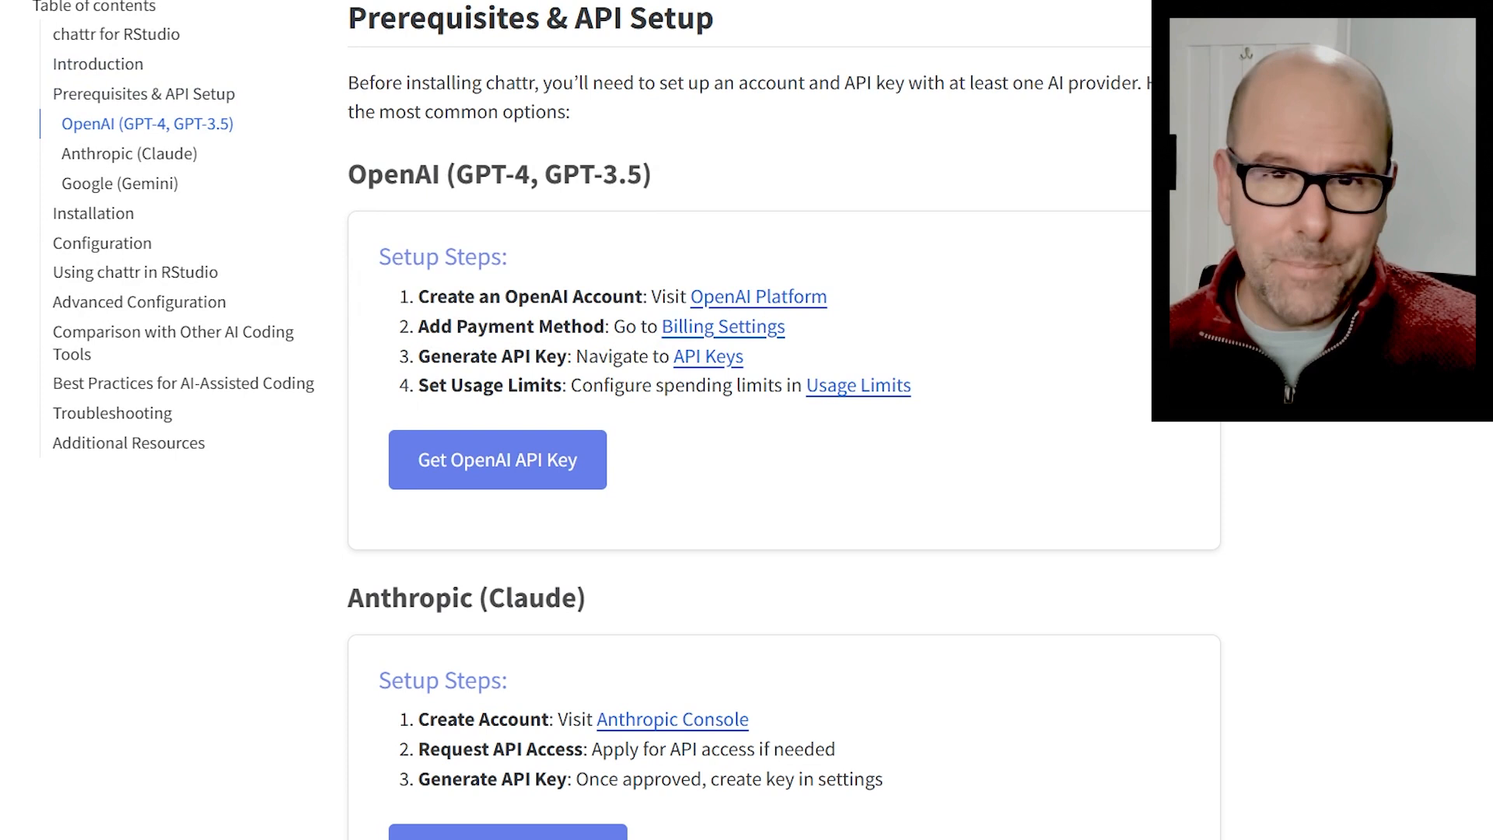
mouse_move(969, 361)
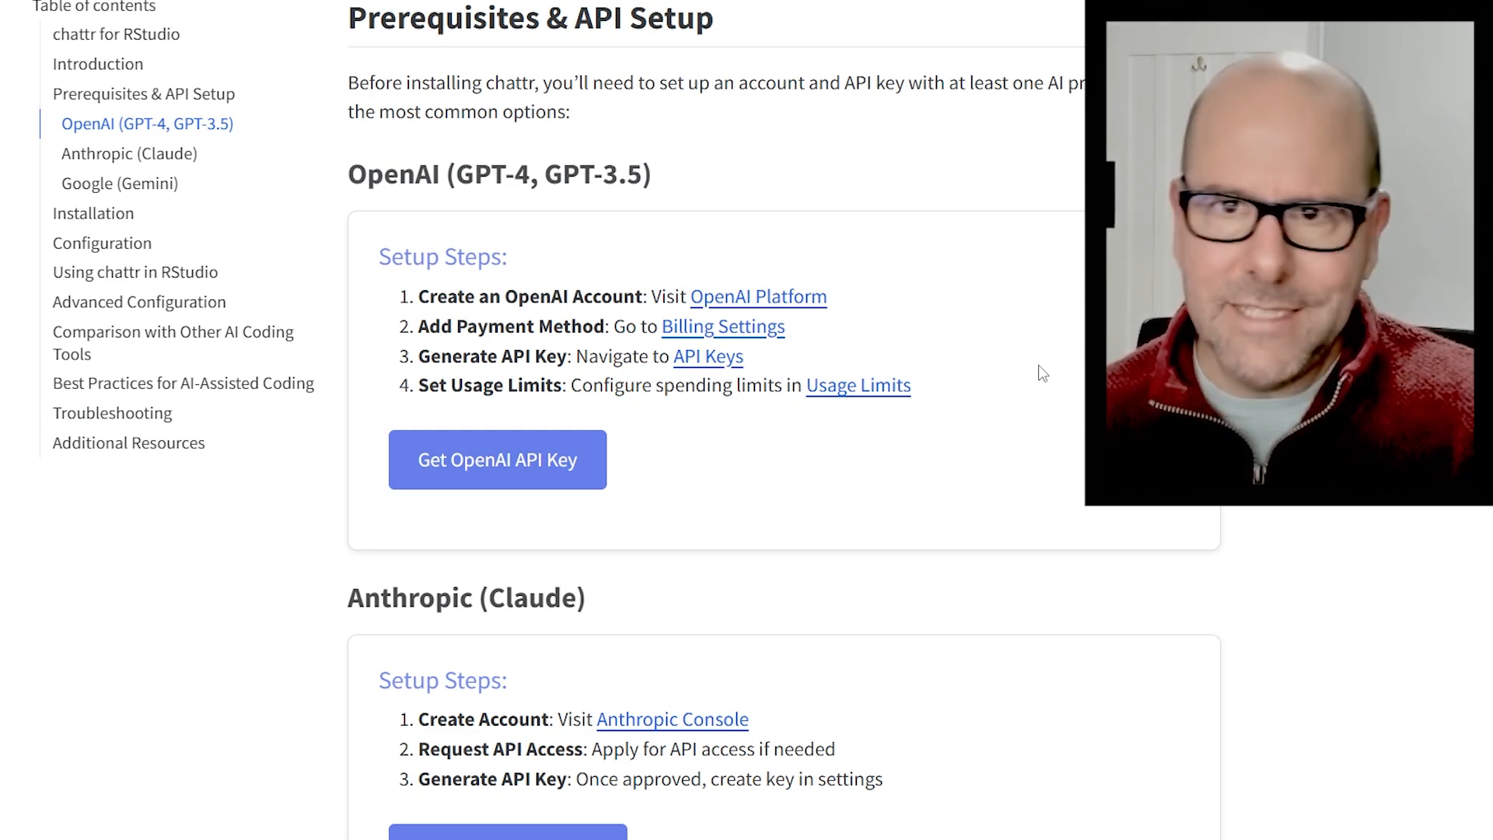
scroll(up, 3)
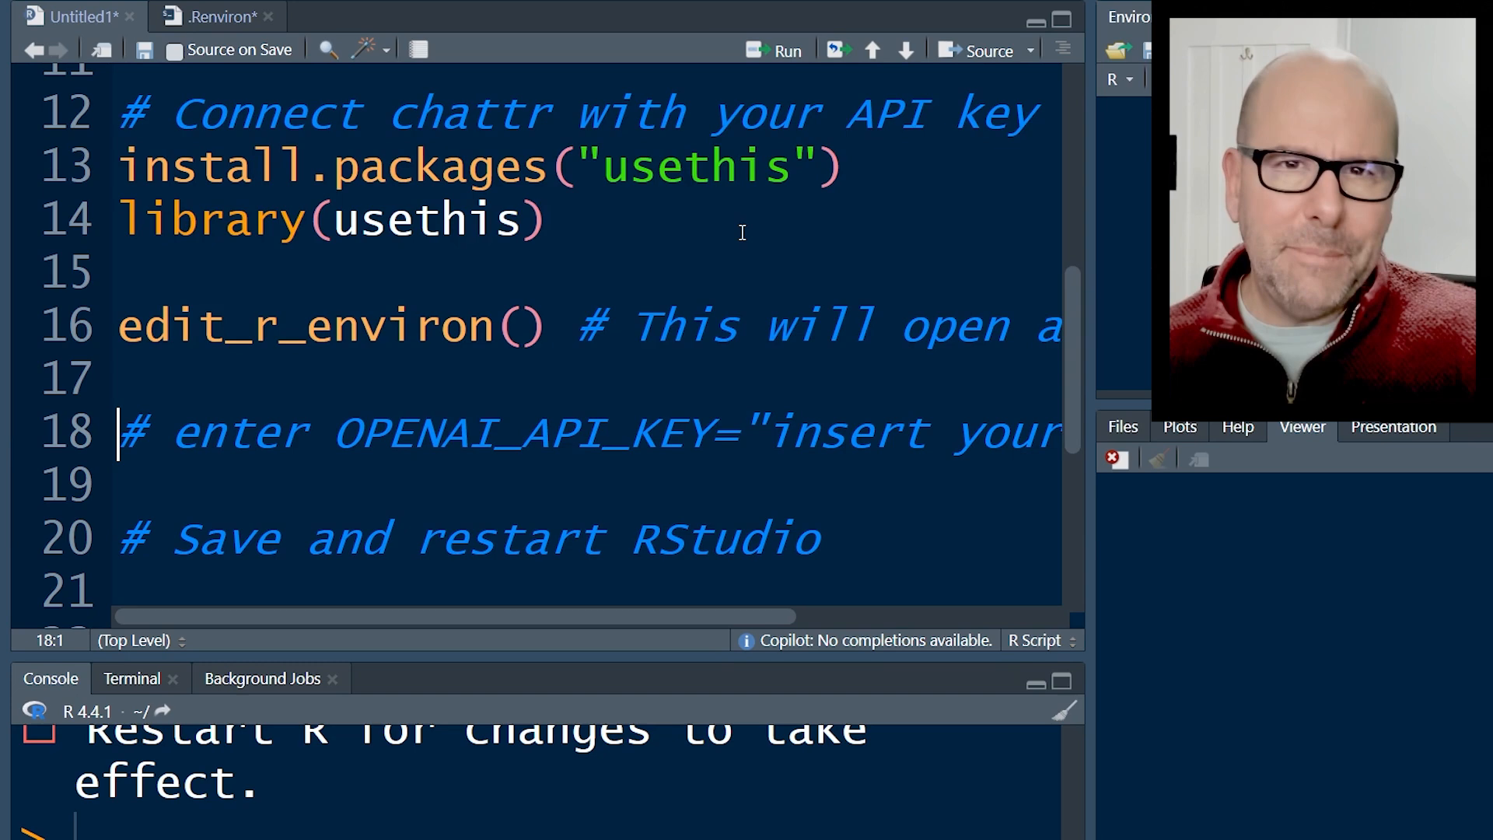
mouse_move(676, 95)
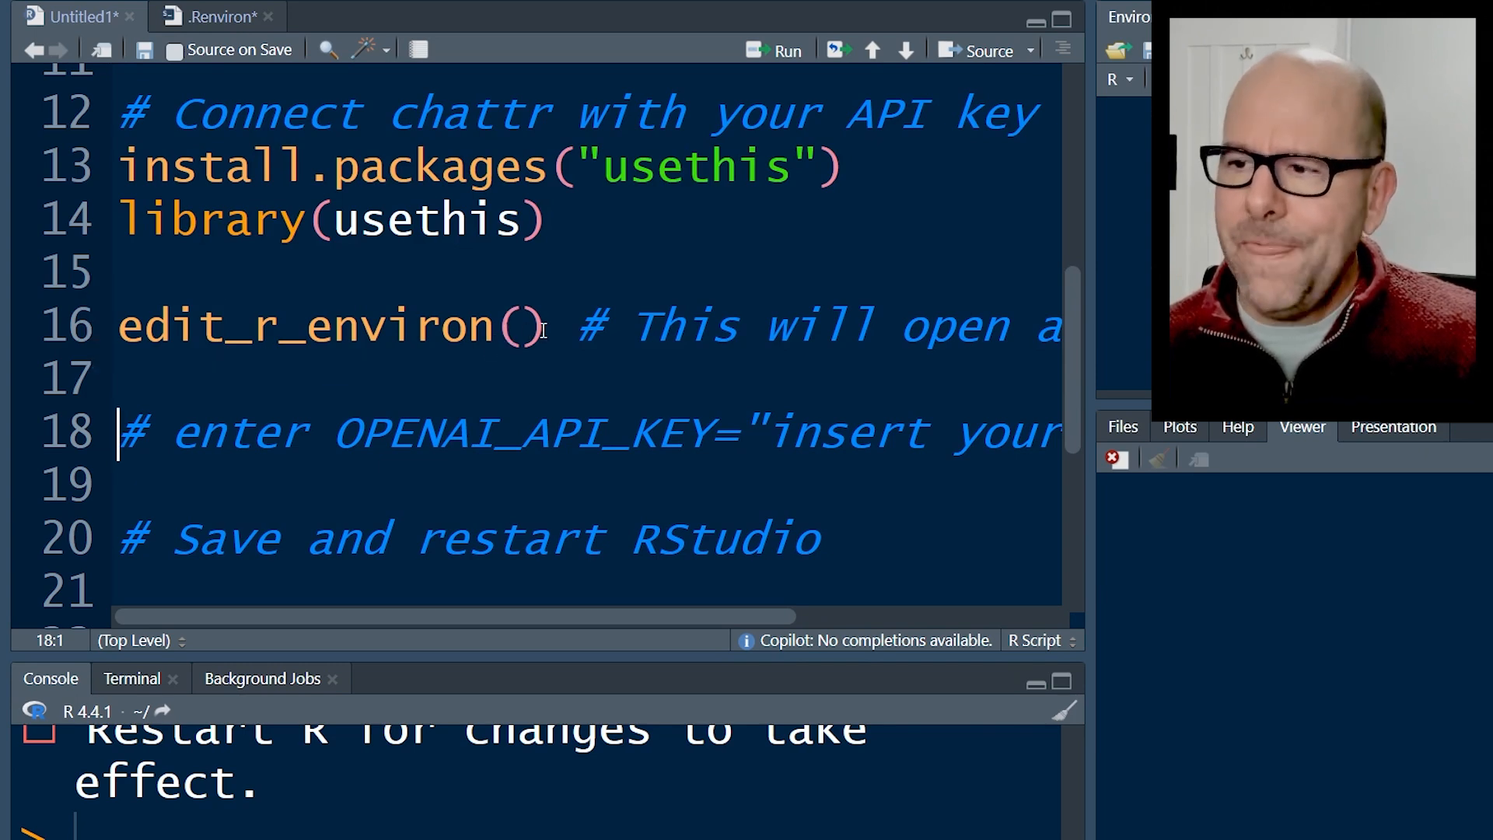
mouse_move(224, 50)
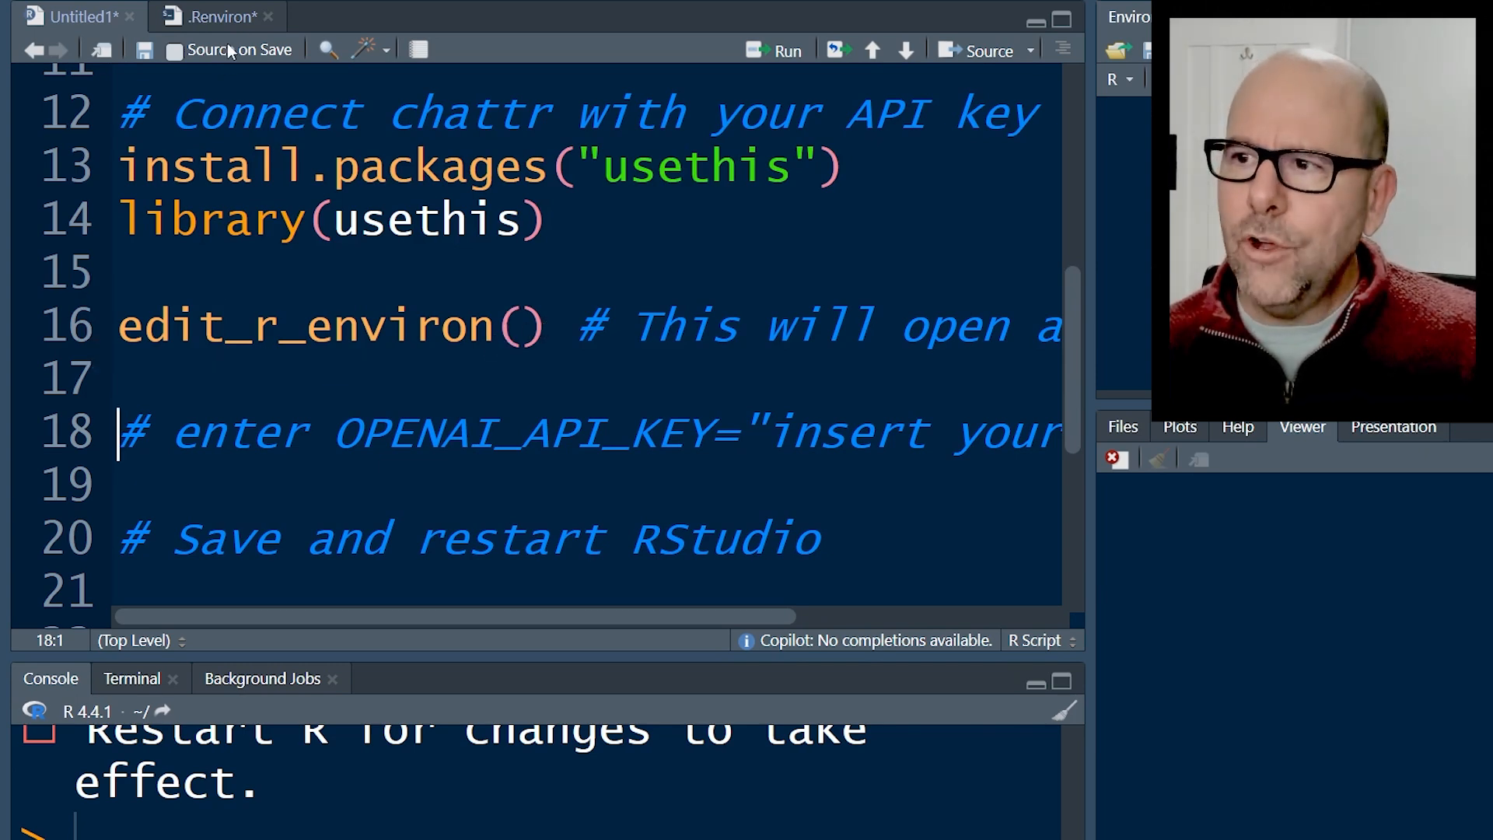
View the OPENAI_API_KEY entry in .Renviron, then return to the Untitled1 setup script.
click(220, 16)
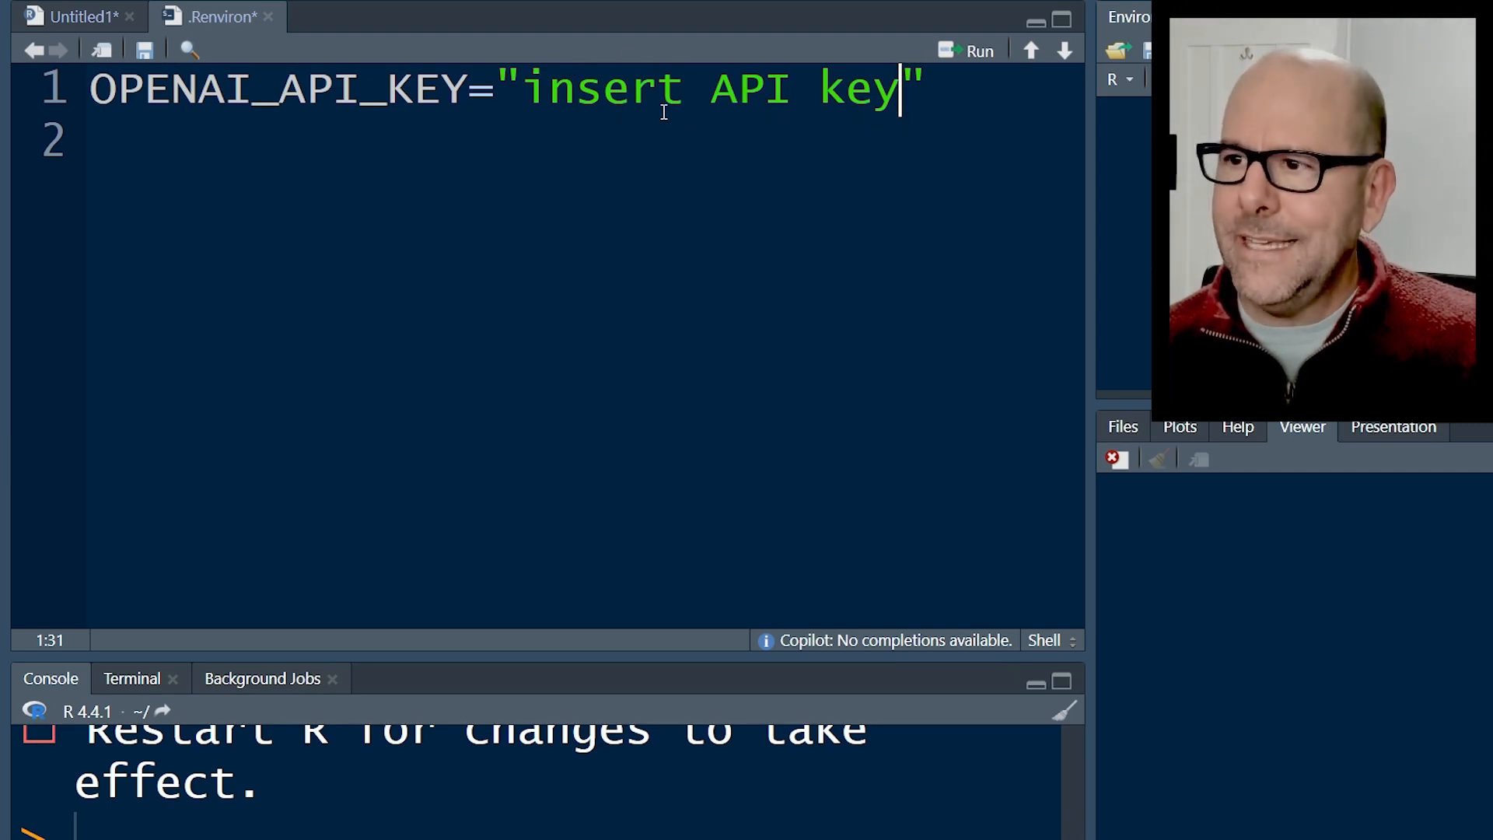
mouse_move(56, 40)
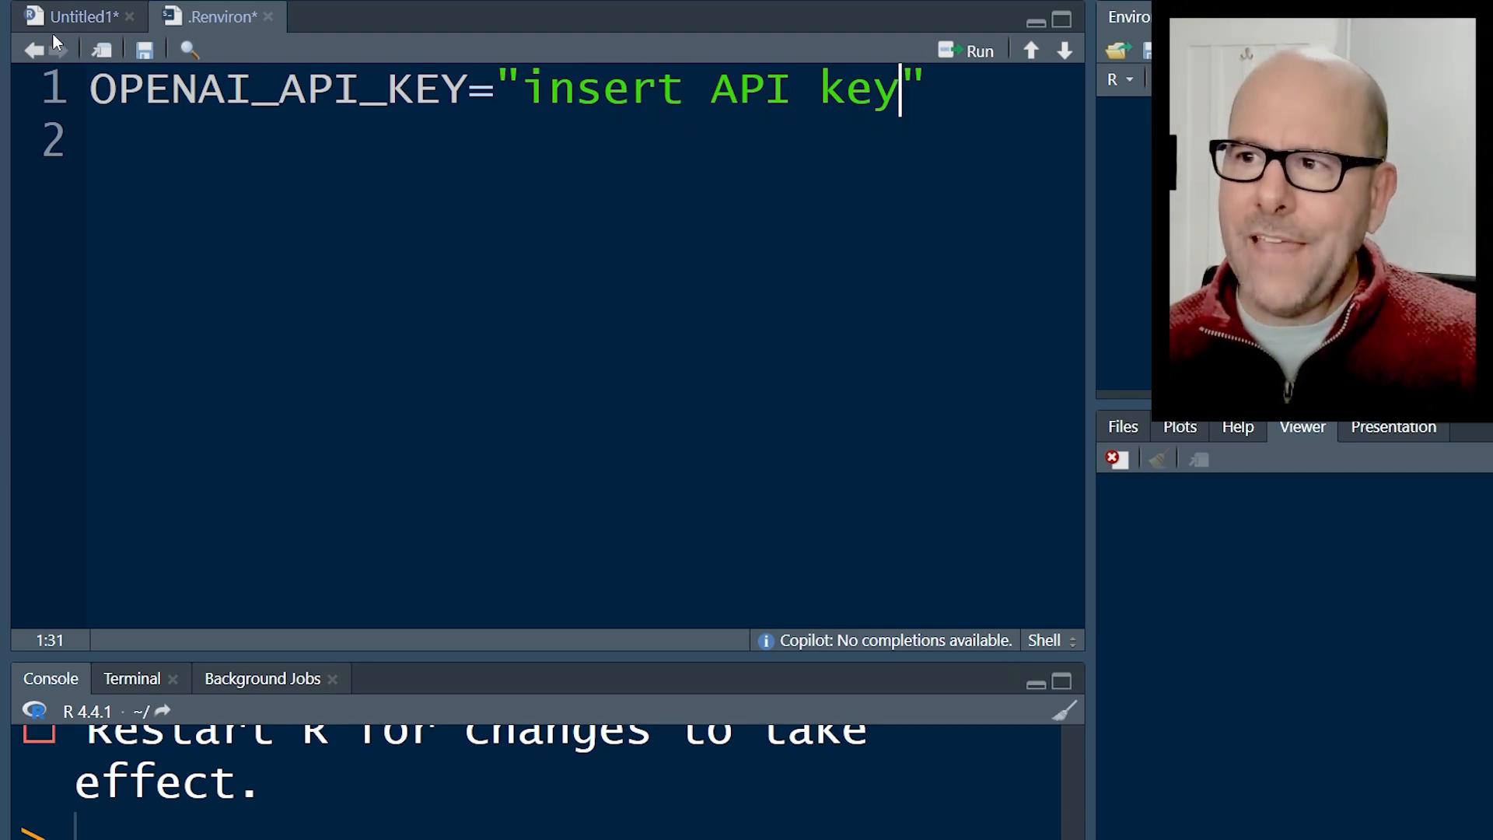
click(71, 15)
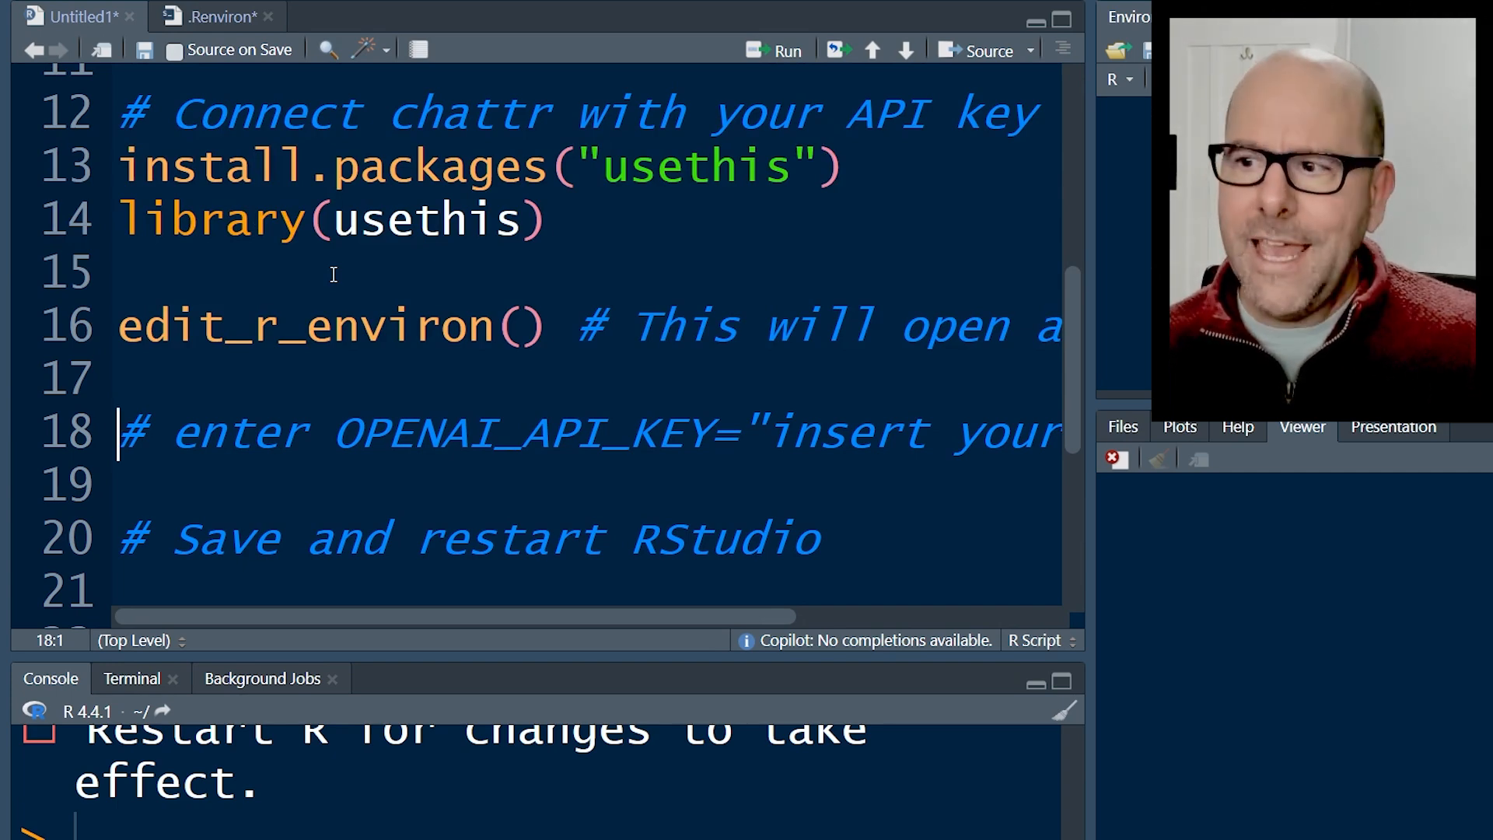
scroll(down, 3)
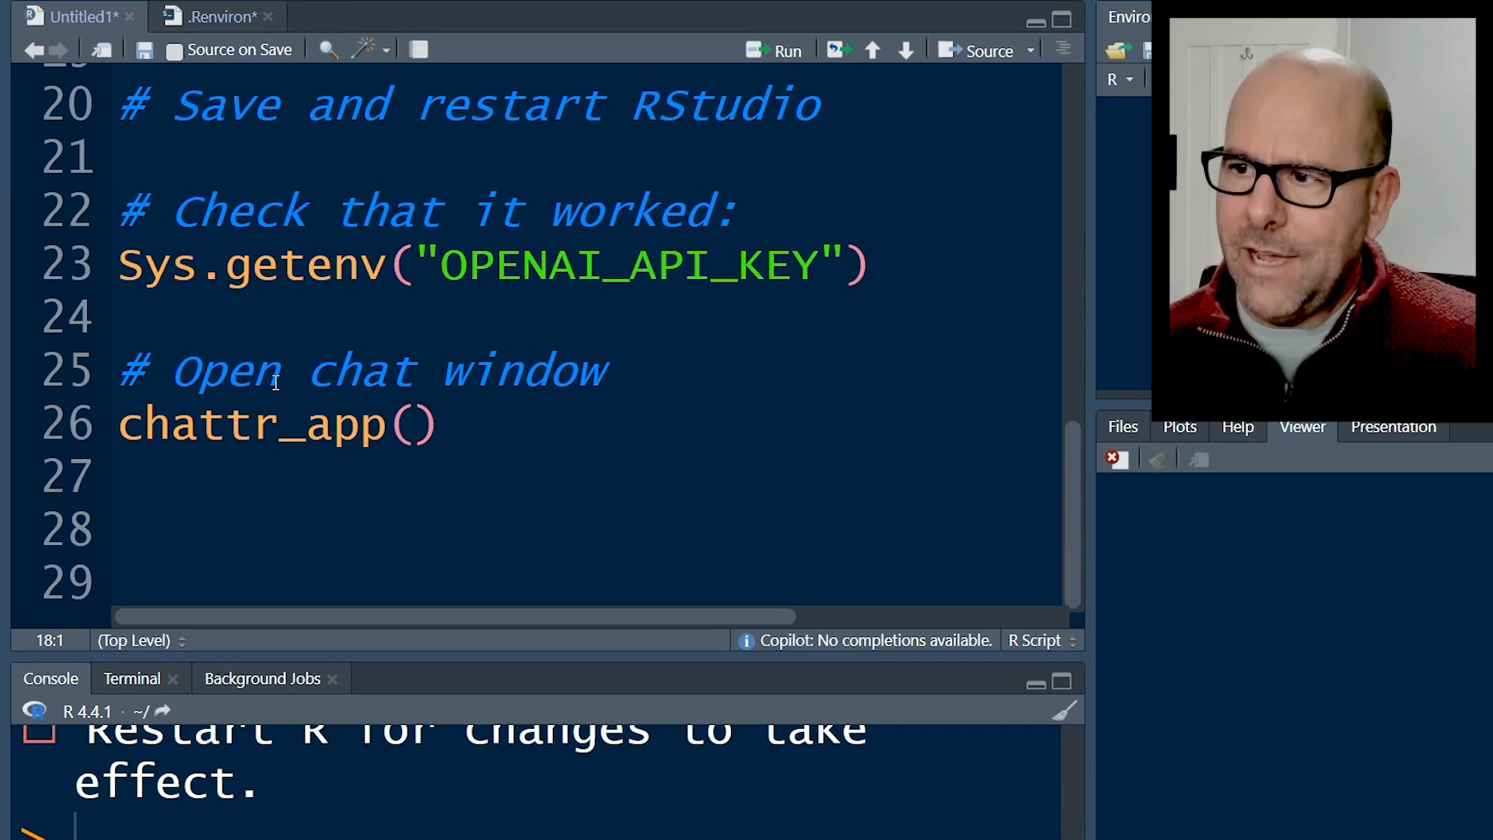
double_click(250, 264)
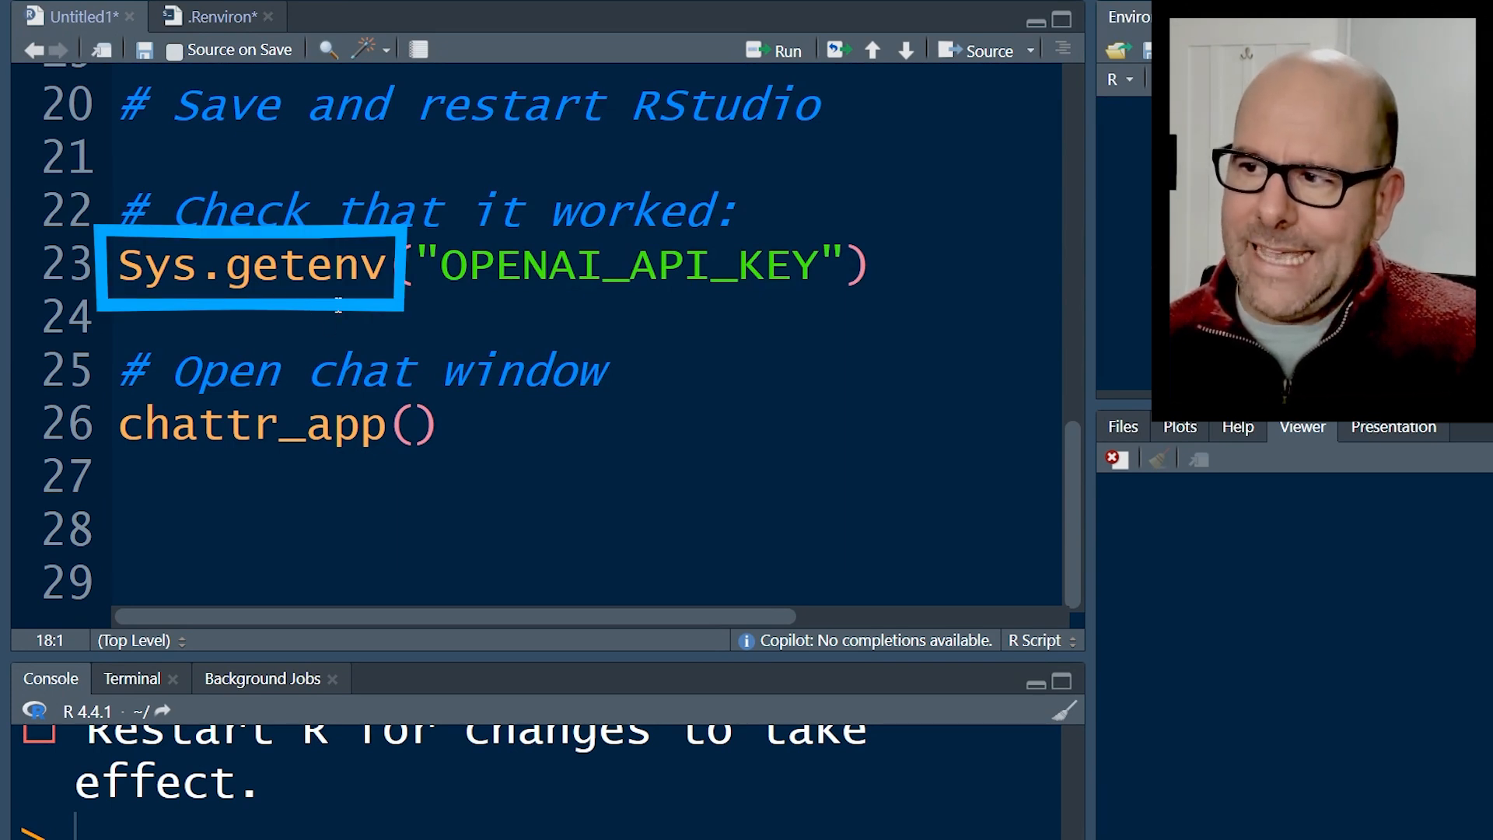
click(776, 223)
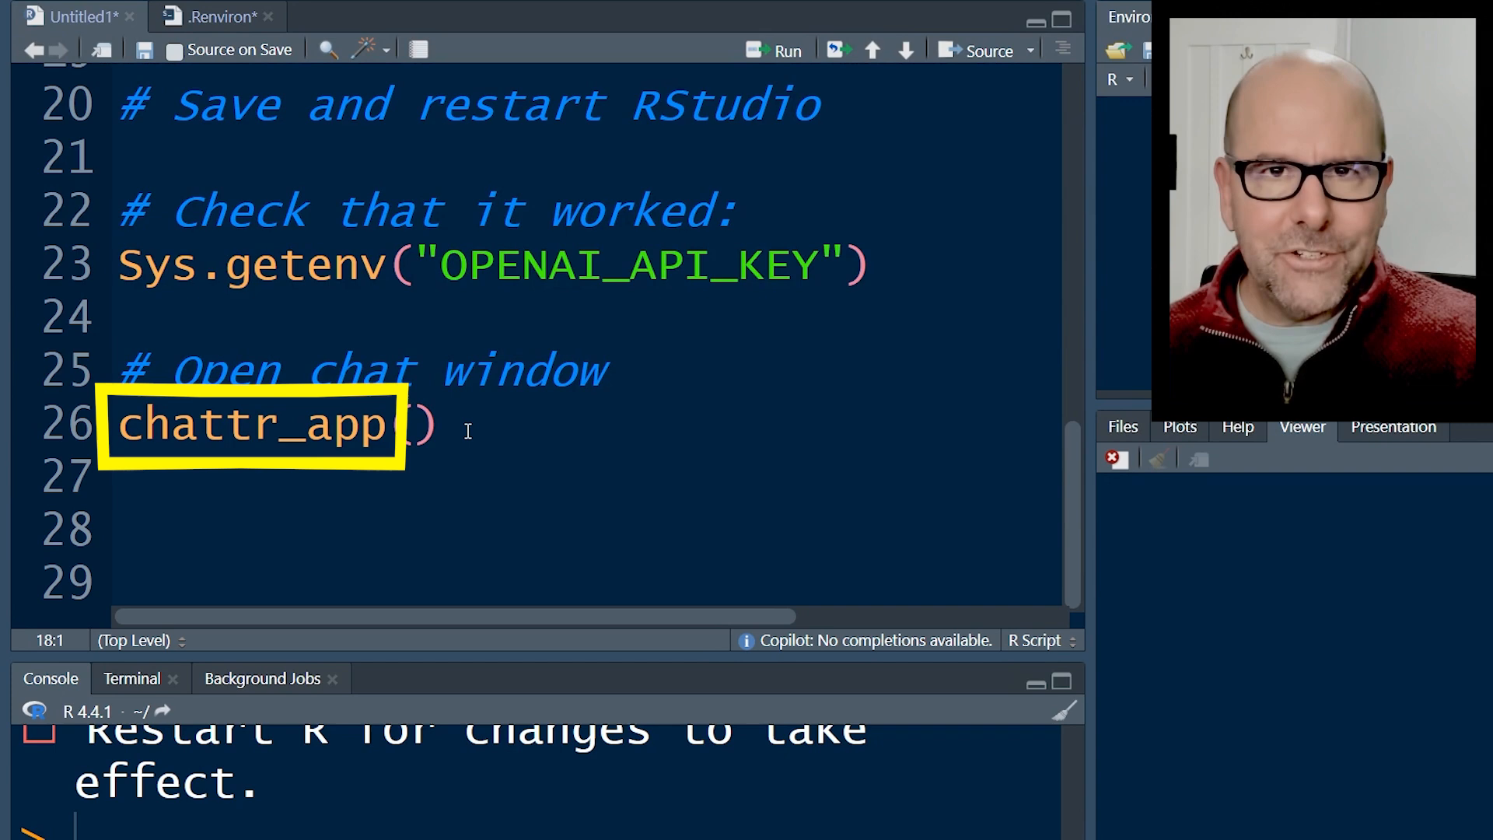
Launch the chattr Open Chat addin, showing the earlier mpg ggplot scatter-plot code in the viewer.
click(541, 43)
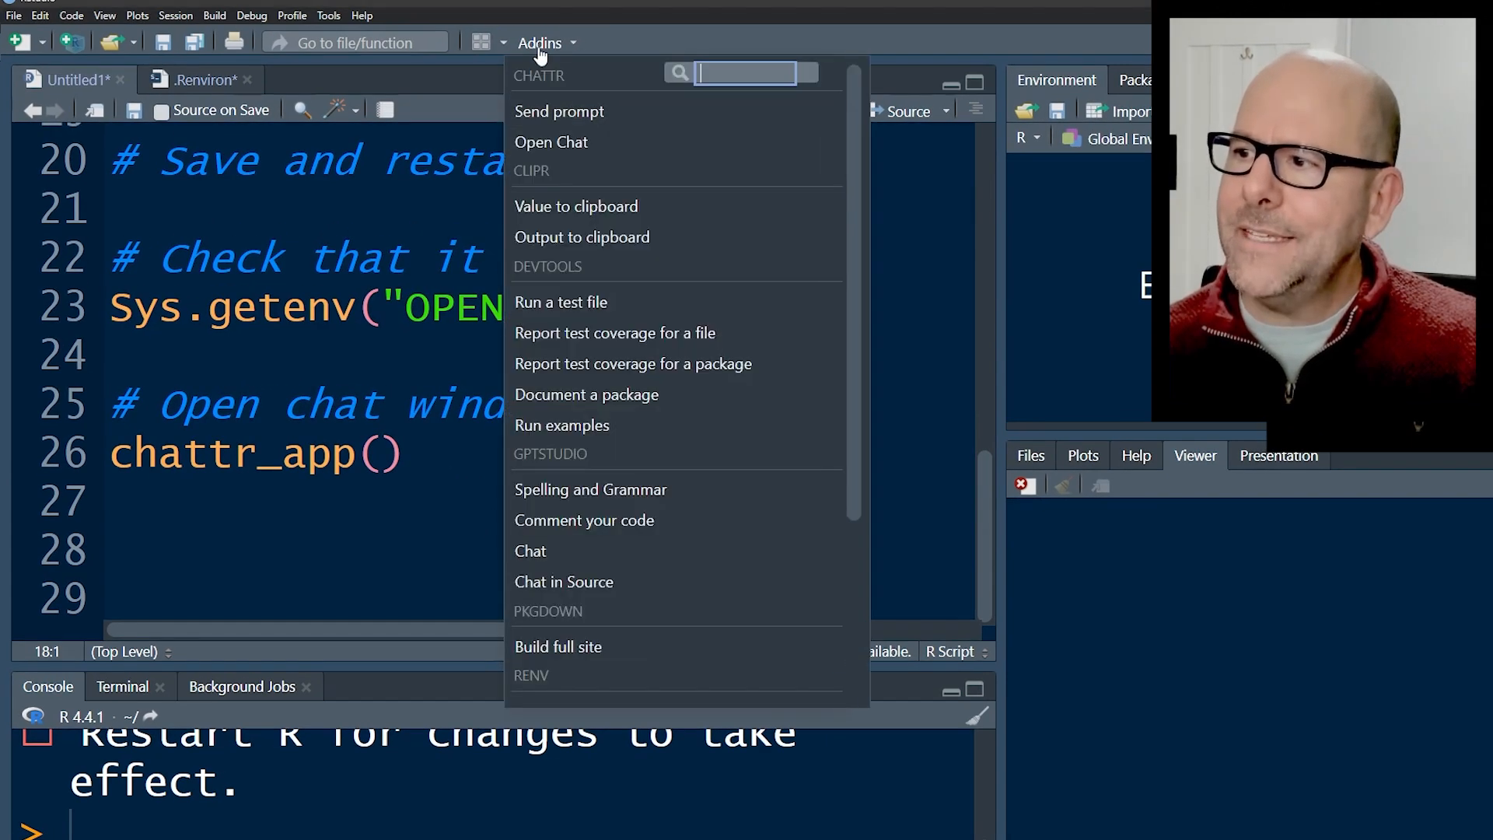
mouse_move(551, 141)
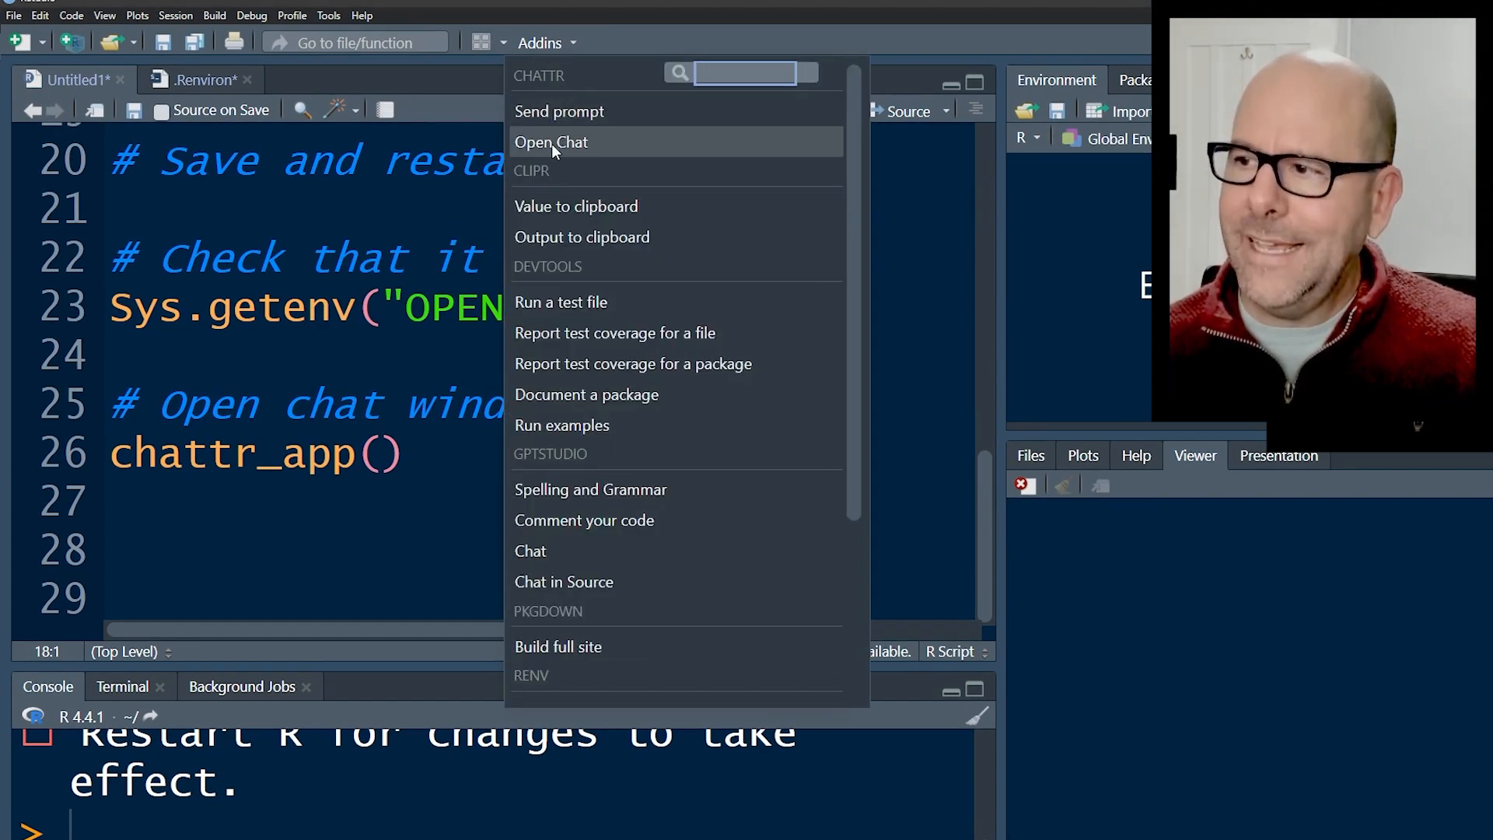
click(550, 142)
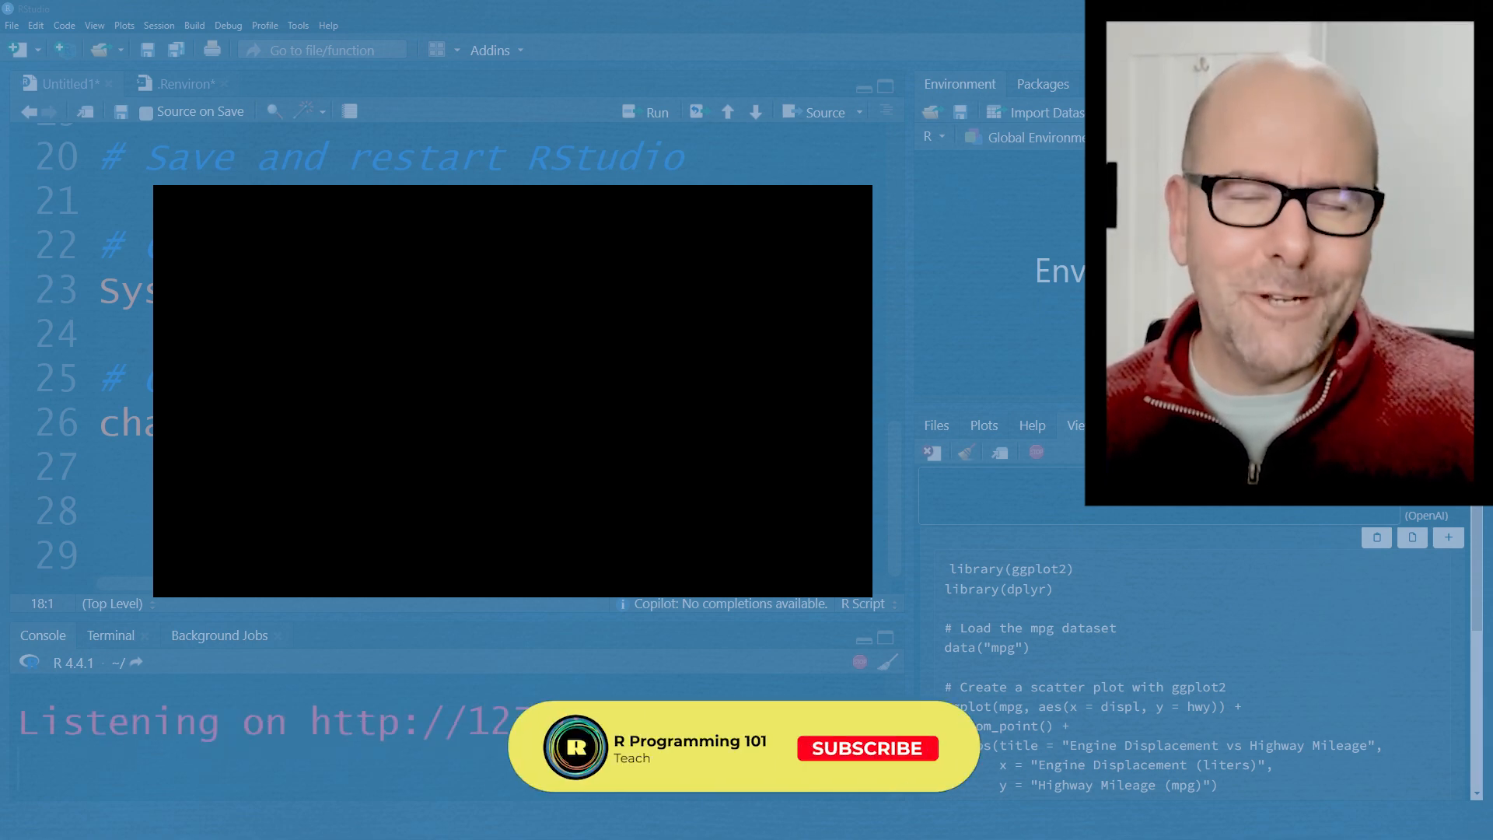
click(865, 748)
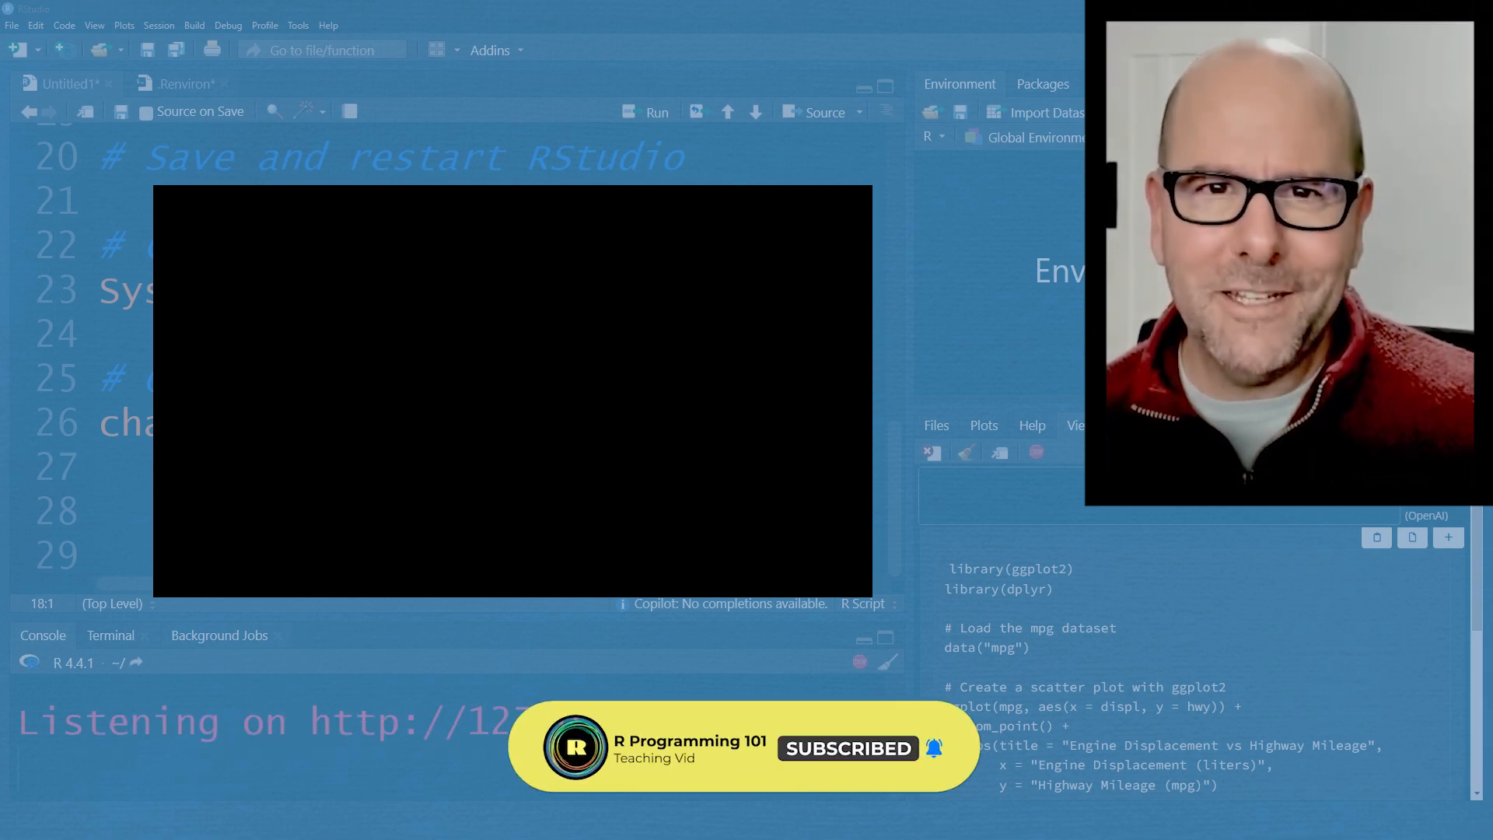